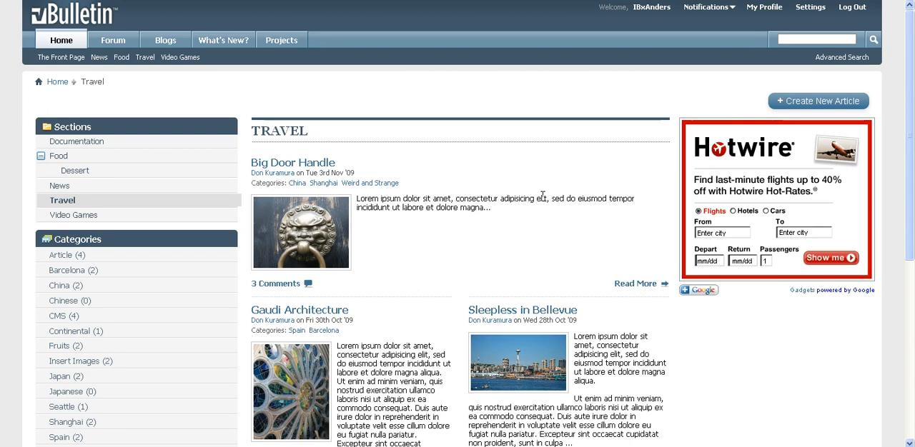
mouse_move(817, 101)
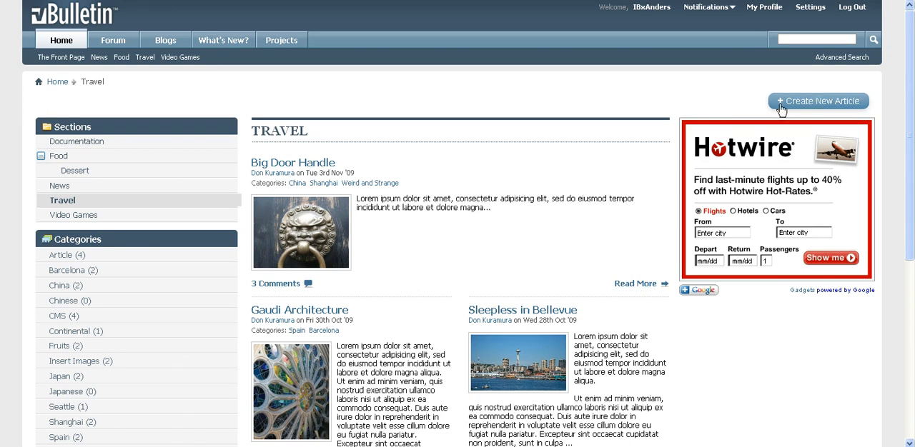
Step: Create a Travel article titled 'Manhattan Beach - California' and paste in the body text
left_click(818, 101)
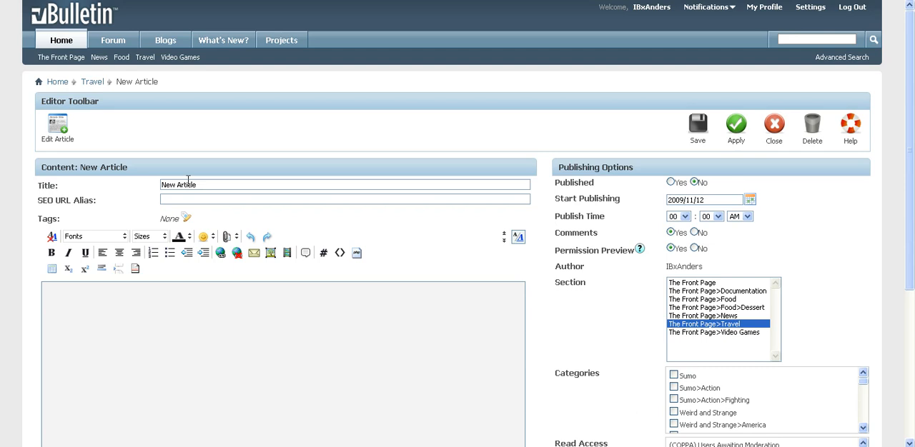
left_click(345, 184)
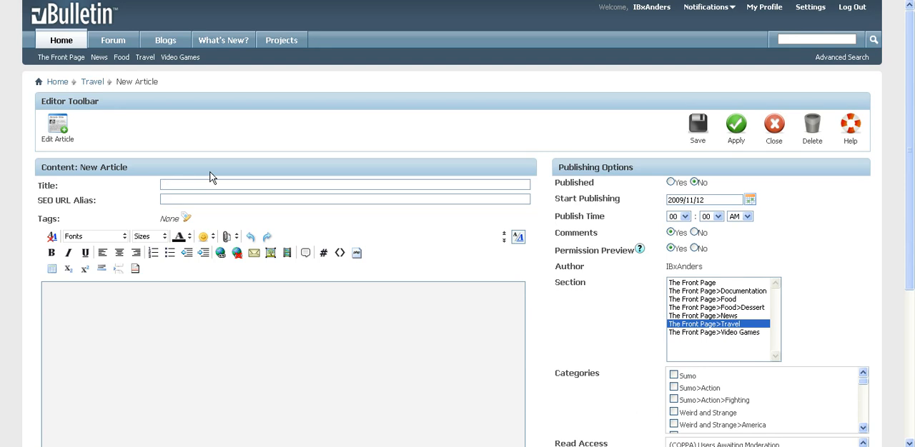
type("Manhattan Beach - California")
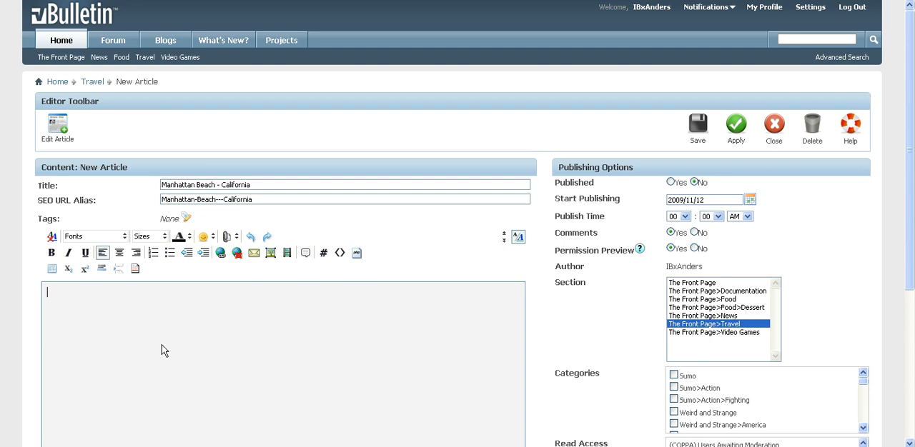
mouse_move(147, 339)
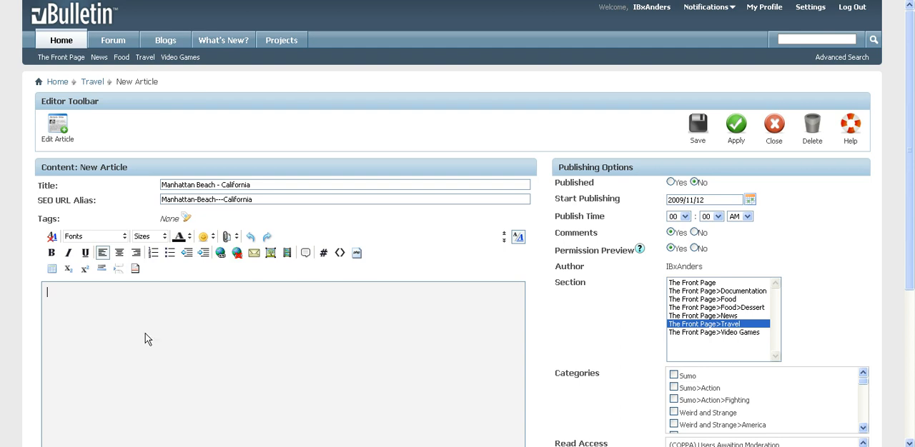
mouse_move(111, 316)
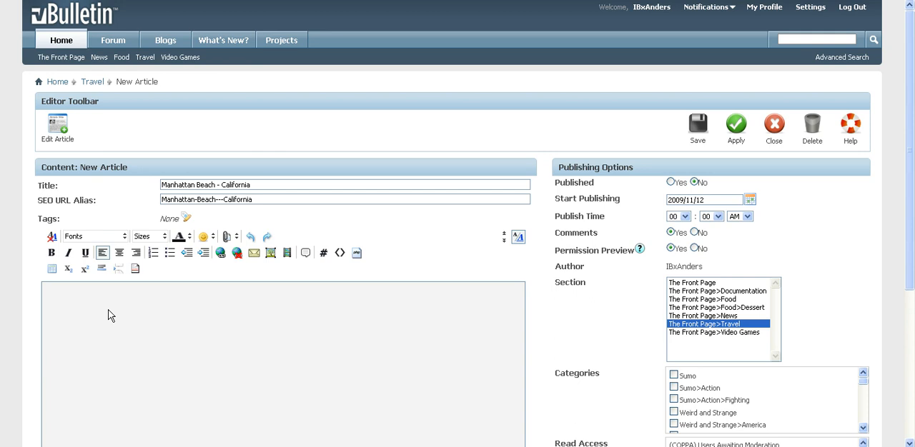
right_click(111, 315)
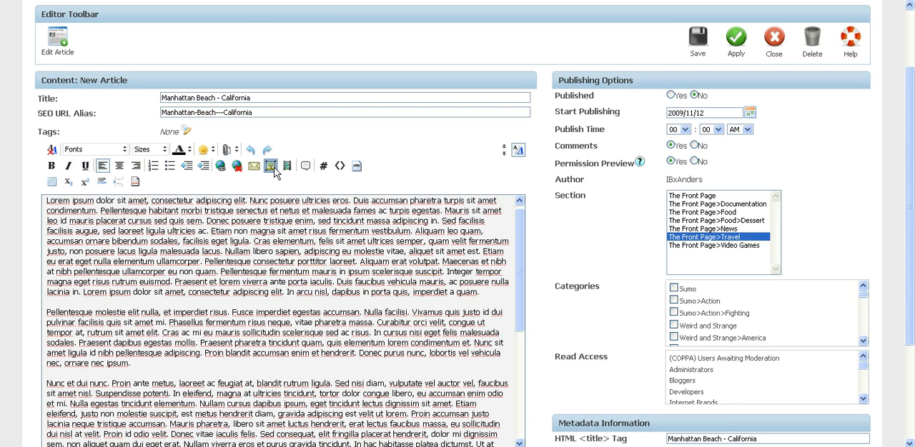
Step: Upload the Manhattan beach photo into the article and open its image settings
left_click(271, 166)
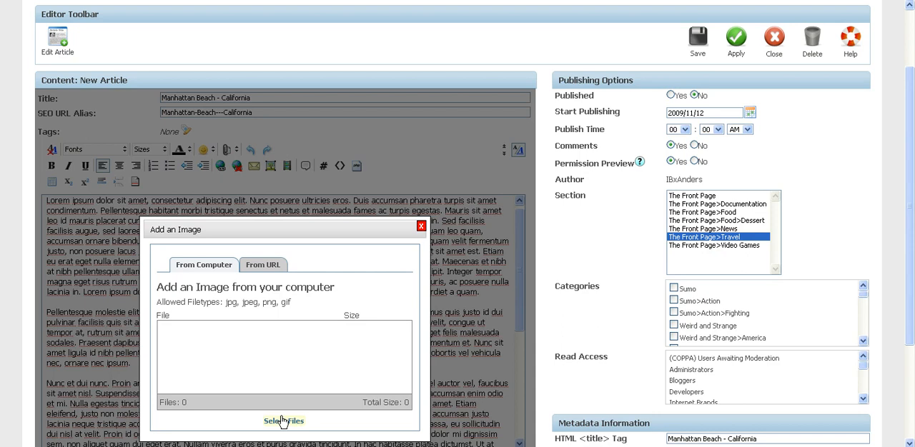
left_click(283, 421)
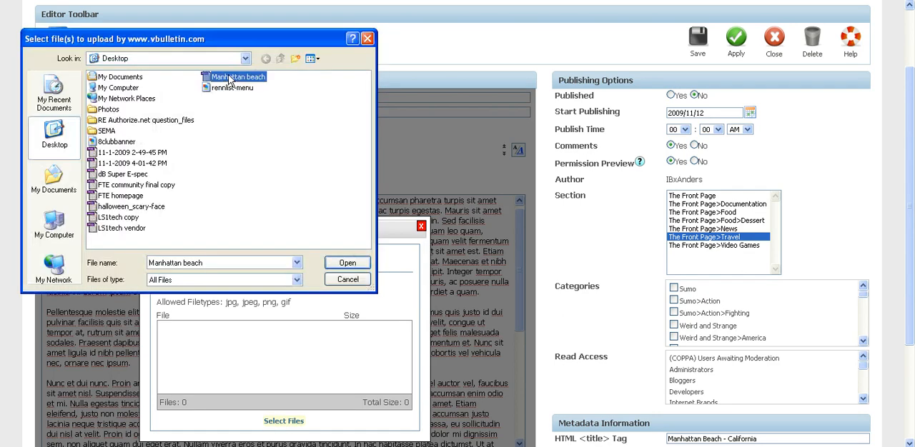
left_click(347, 263)
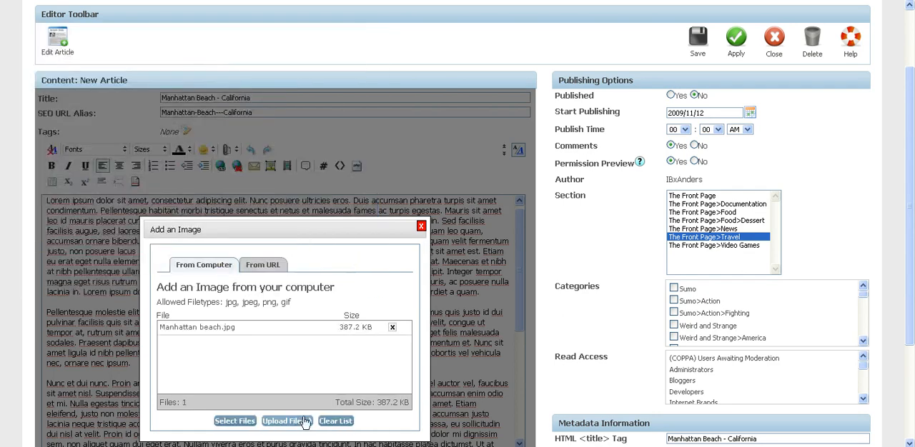
left_click(285, 421)
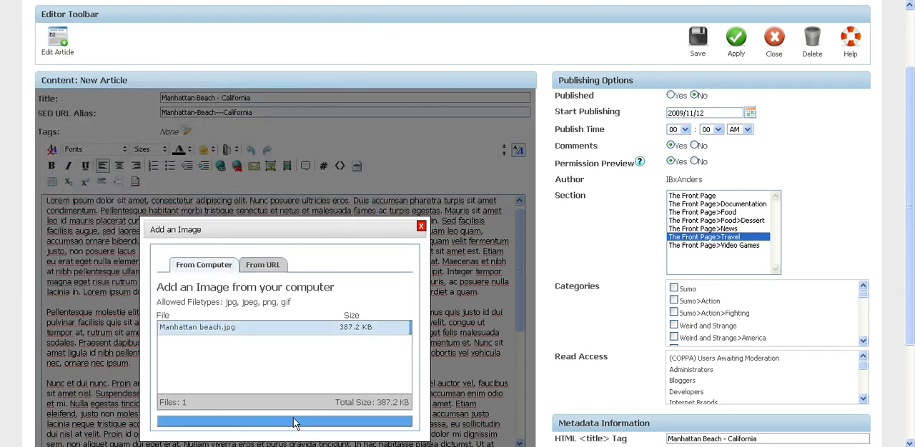
left_click(421, 225)
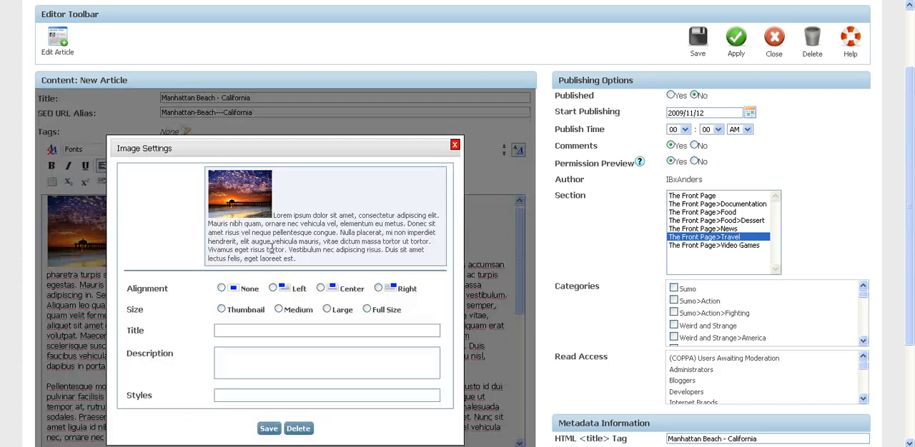
Step: Set the image alignment to Left and size to Medium, then save
left_click(273, 288)
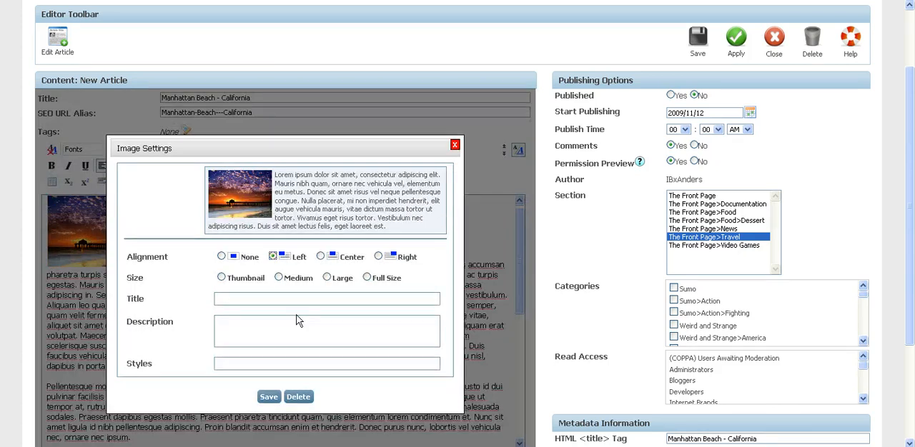
left_click(278, 277)
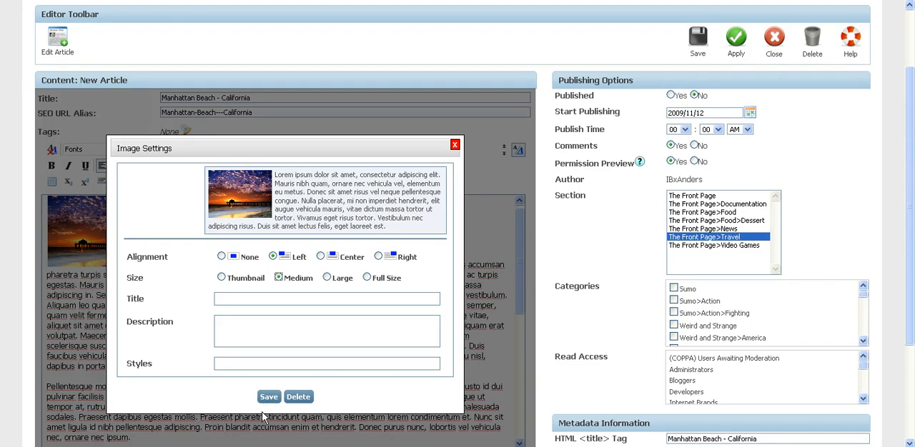
left_click(268, 397)
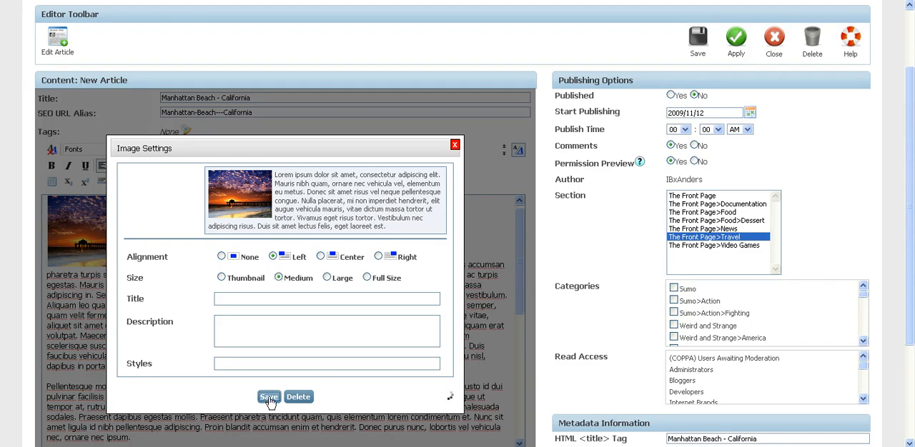
left_click(269, 397)
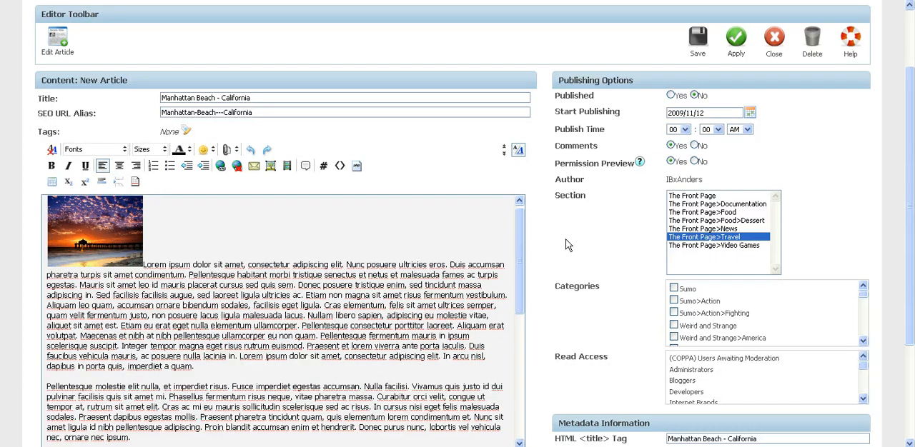
mouse_move(656, 160)
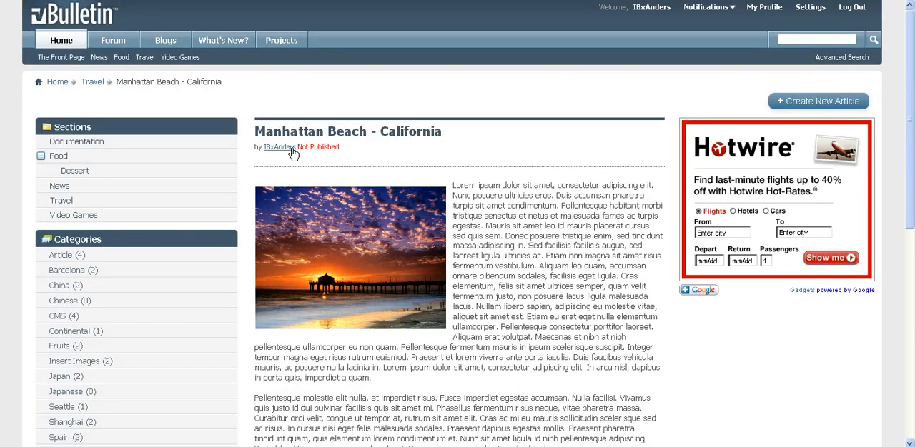
mouse_move(479, 155)
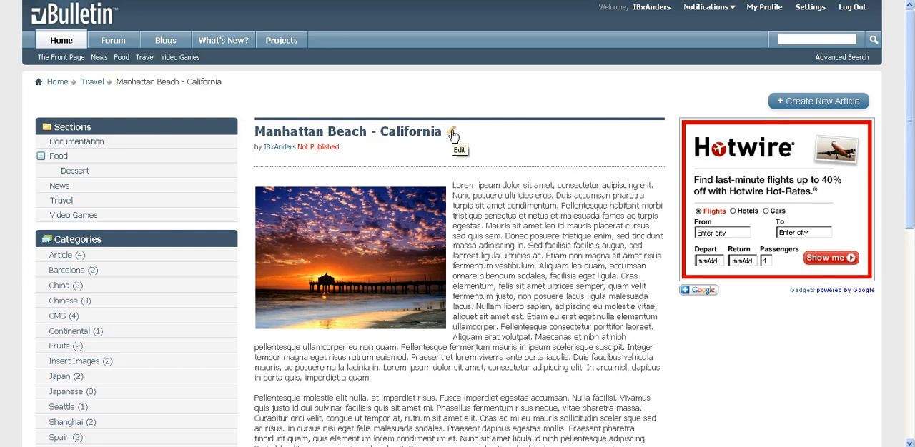
mouse_move(452, 135)
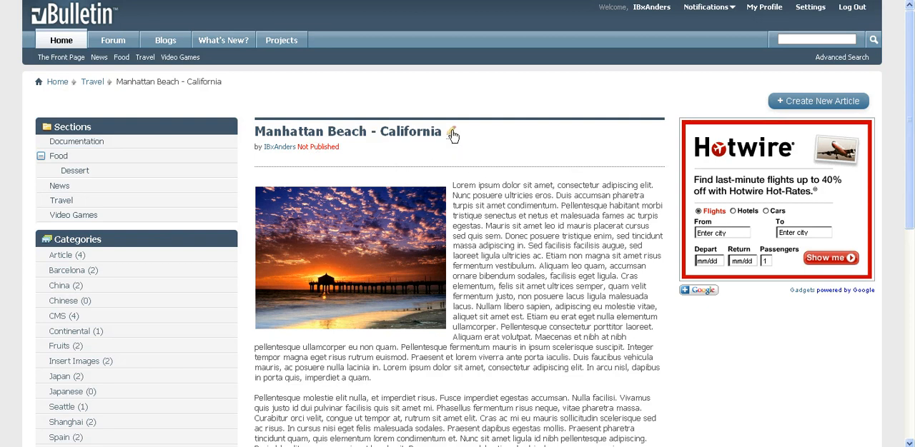
Step: Reopen the saved, unpublished Manhattan Beach article in the editor
left_click(451, 134)
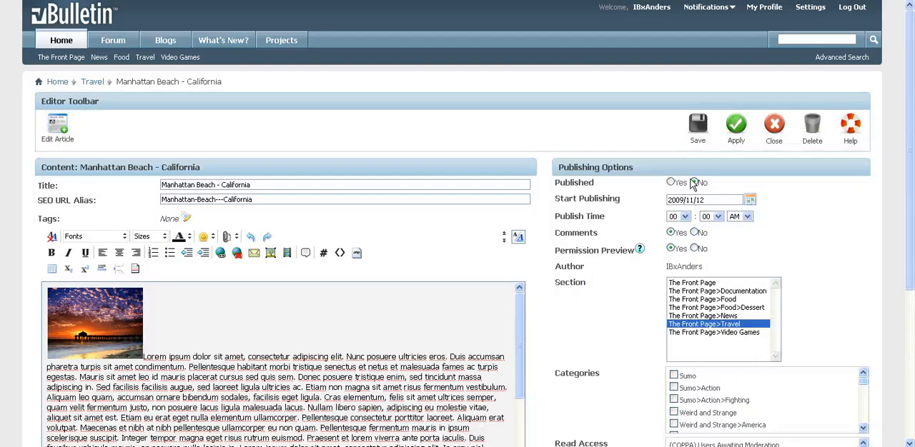
Step: Set Published to Yes in Publishing Options and save the article
left_click(670, 182)
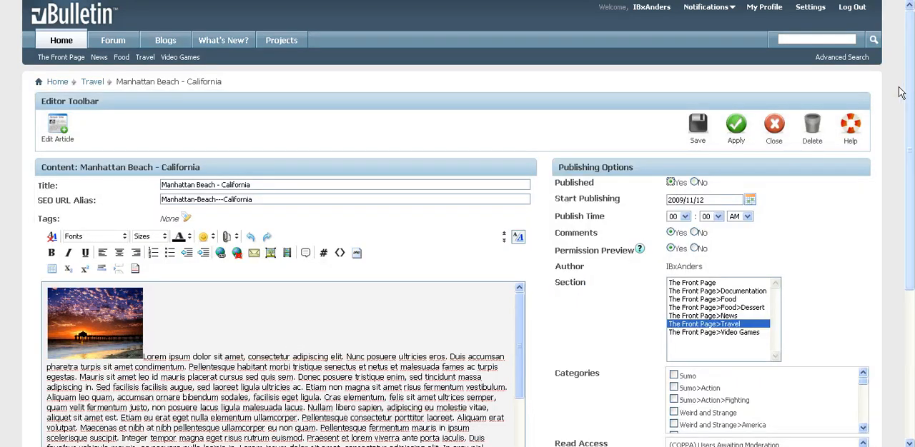
scroll("down", 3)
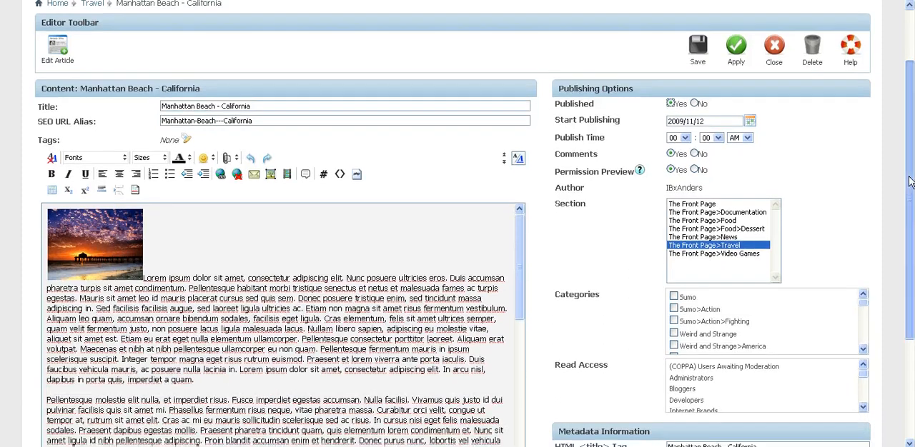
scroll("down", 3)
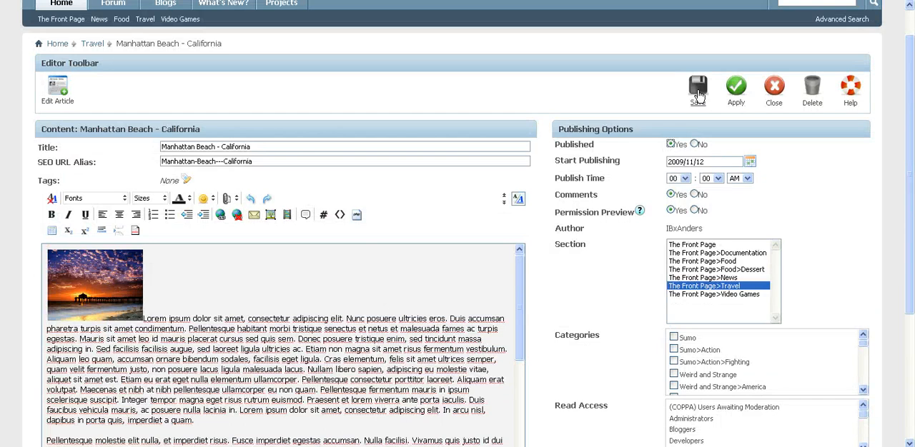
mouse_move(638, 139)
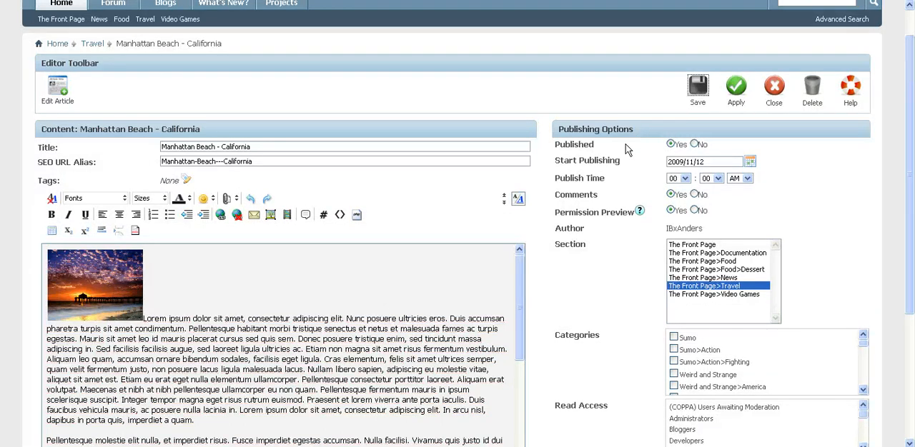
left_click(773, 86)
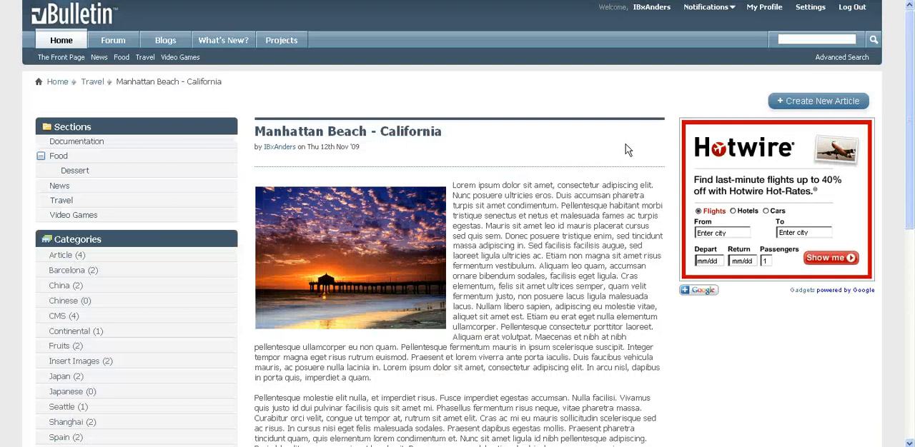